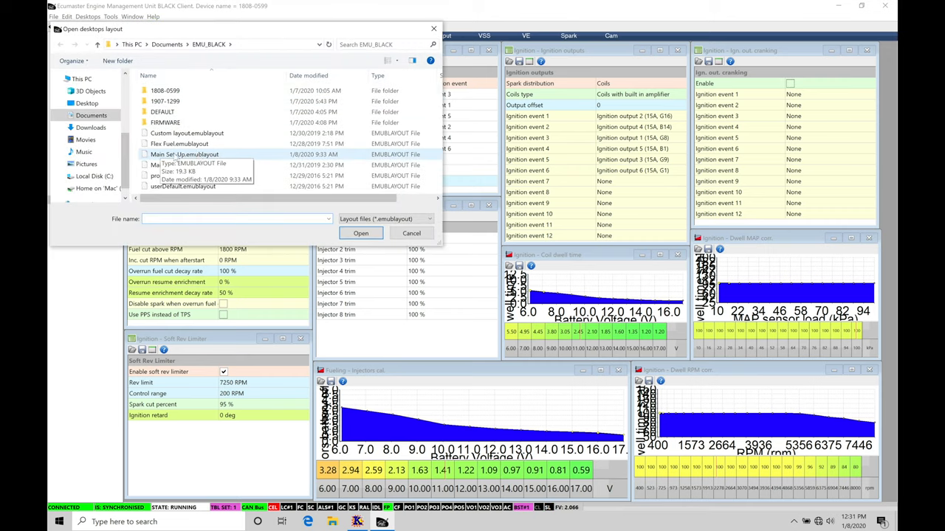
Step: Choose the Main Set-Up.emublayout file in the Open desktops layout dialog
click(185, 154)
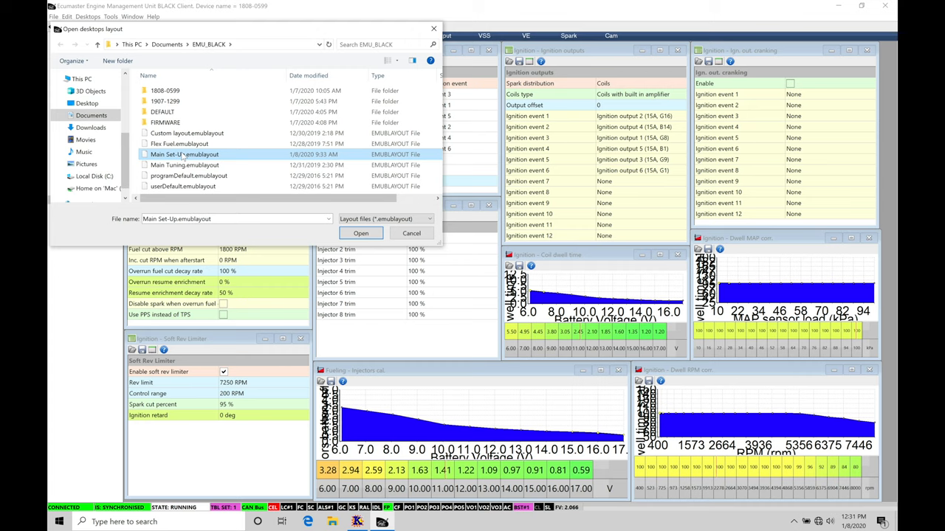
mouse_move(184, 154)
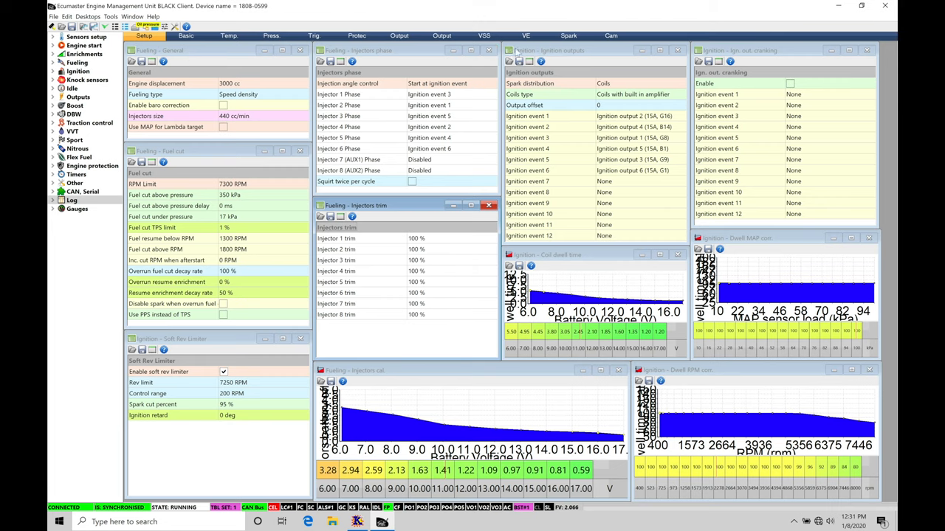
Step: Switch to the VE desktop showing the VE table, lambda target, gauges and graph log
click(525, 36)
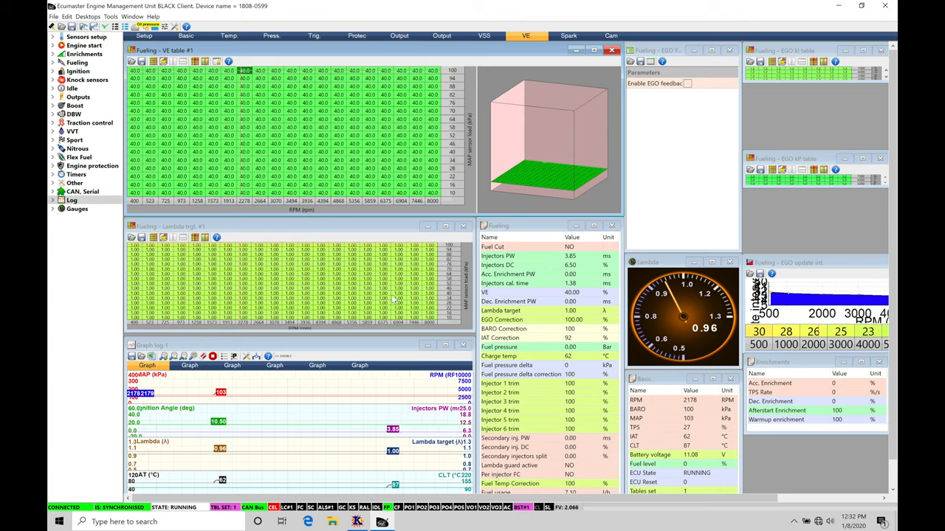
mouse_move(719, 149)
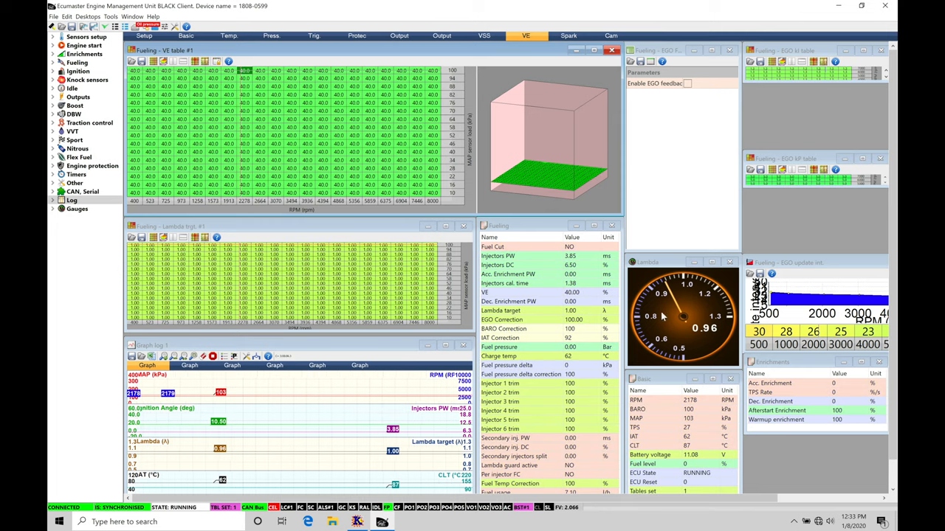
mouse_move(657, 344)
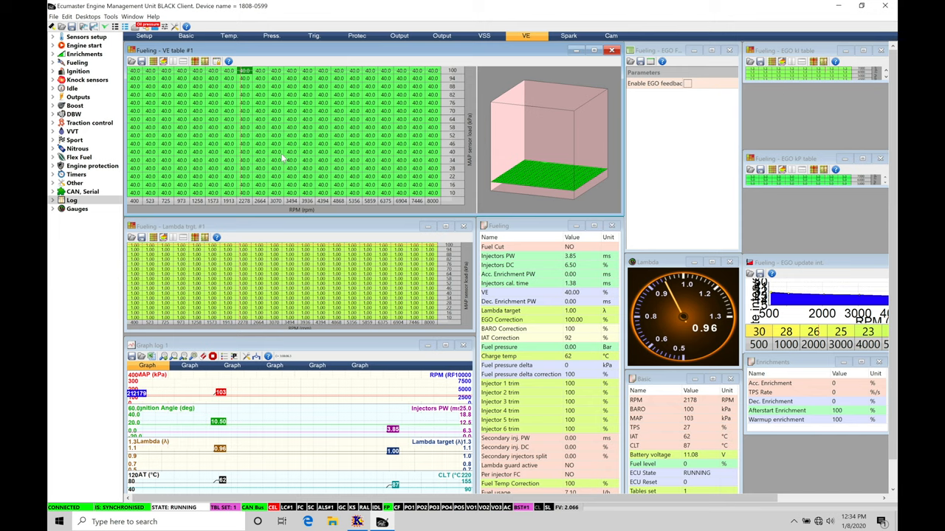
click(144, 34)
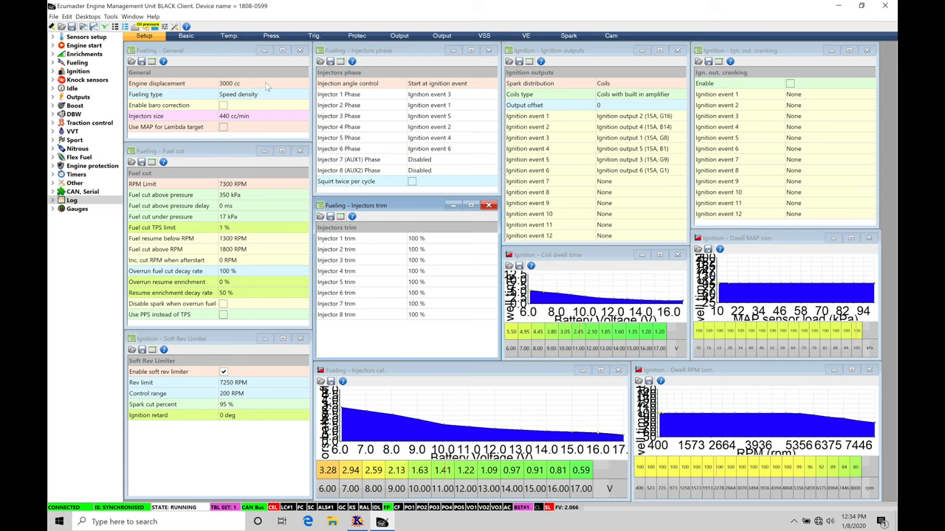
click(524, 36)
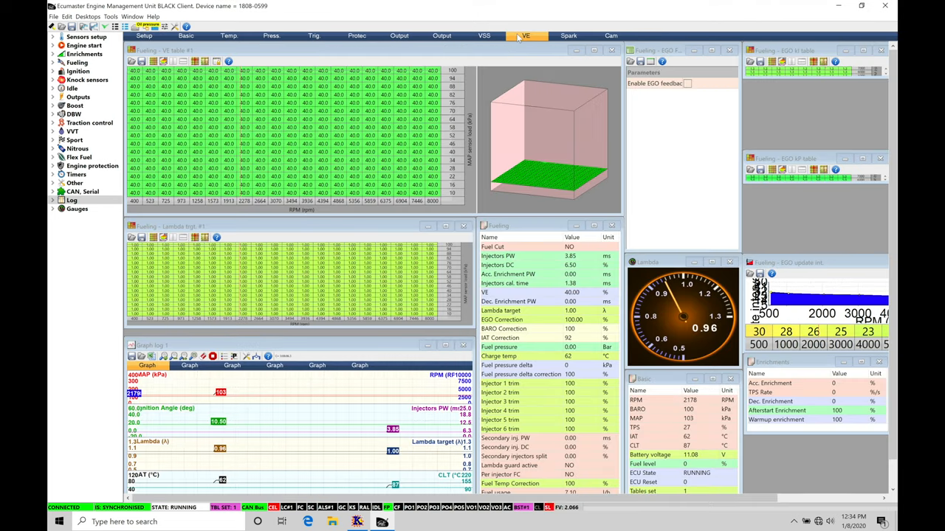